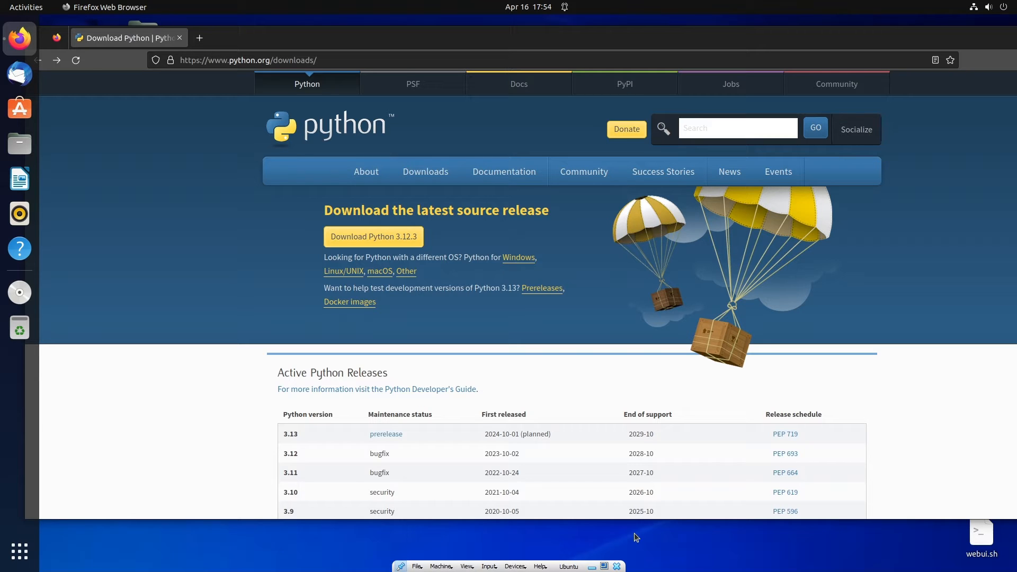
pyautogui.moveTo(376, 541)
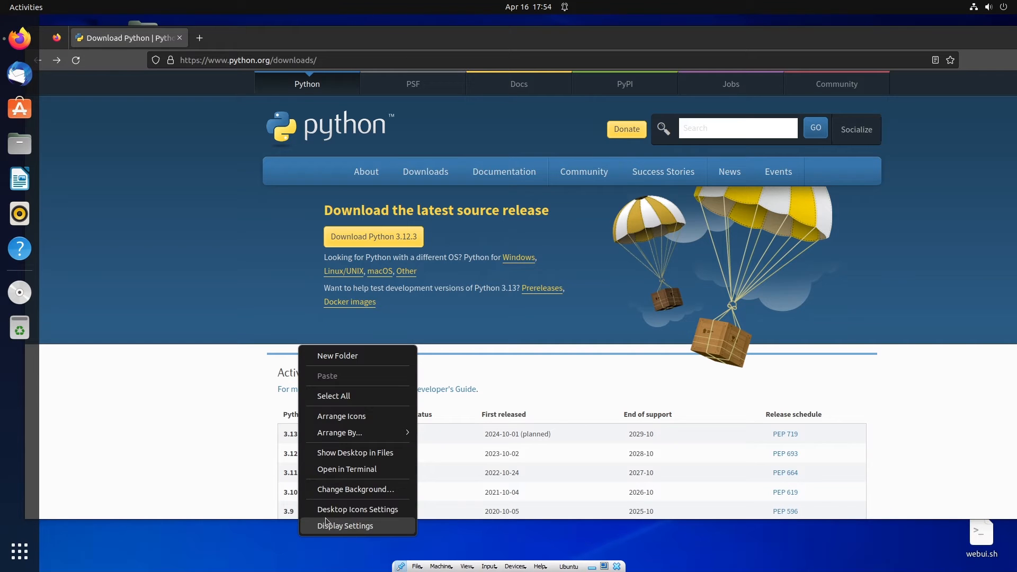
# Step: Launch a terminal window working in the Desktop folder from the desktop context menu
pyautogui.click(346, 469)
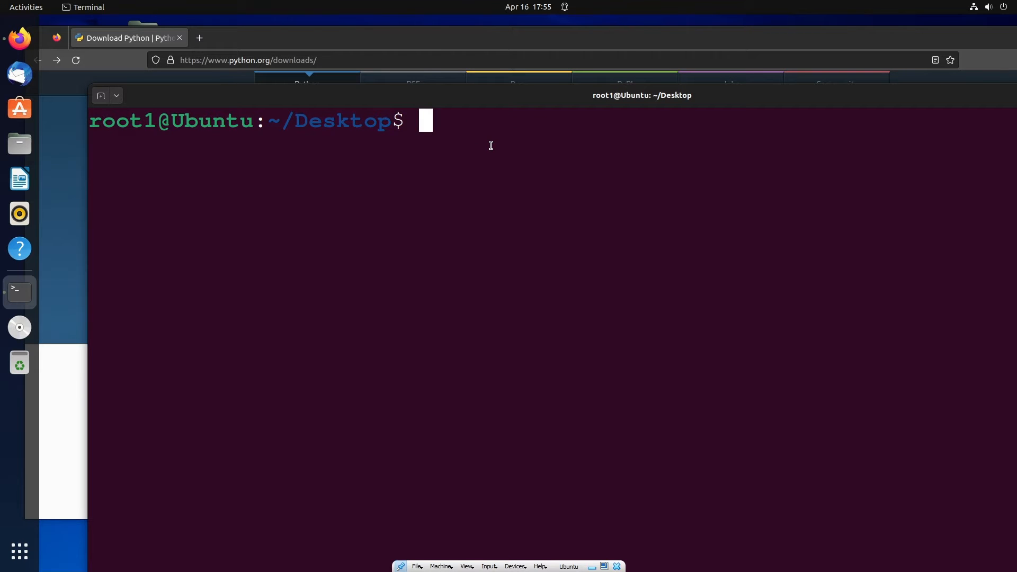
# Step: Run sudo apt install python3 with the sudo password; apt reports it is already the newest version
pyautogui.write('sudo')
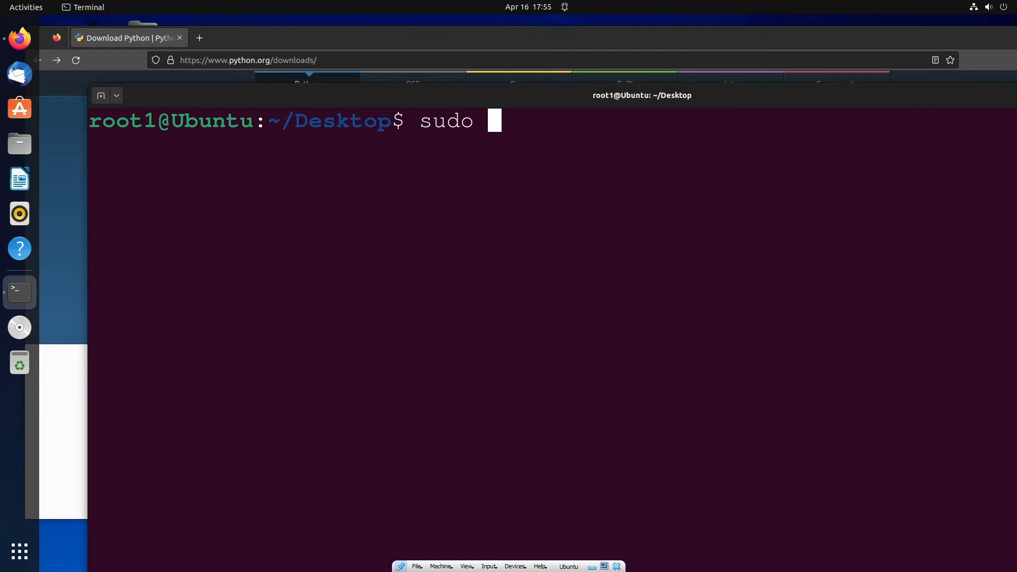
pyautogui.write('apt')
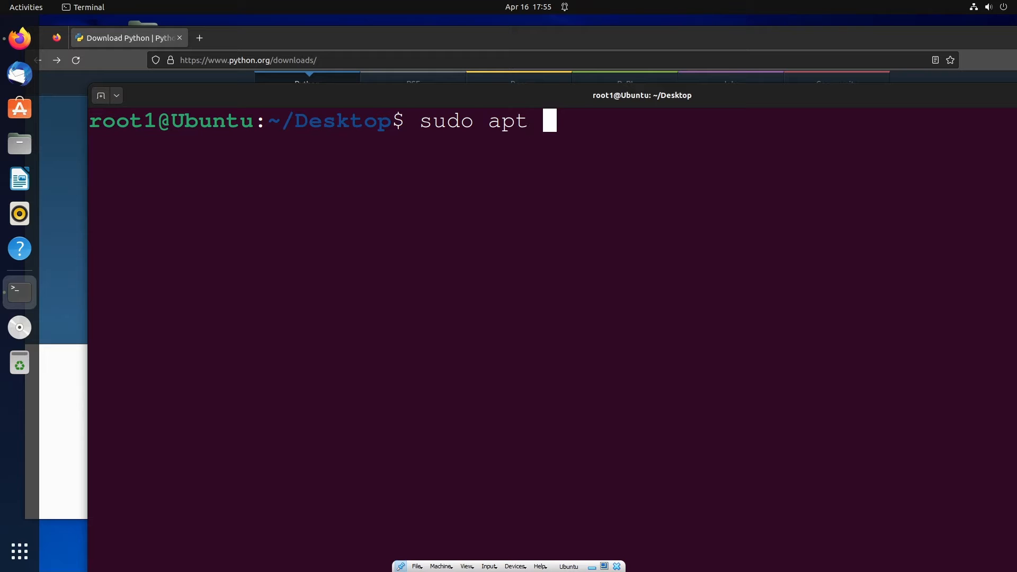
pyautogui.write('install')
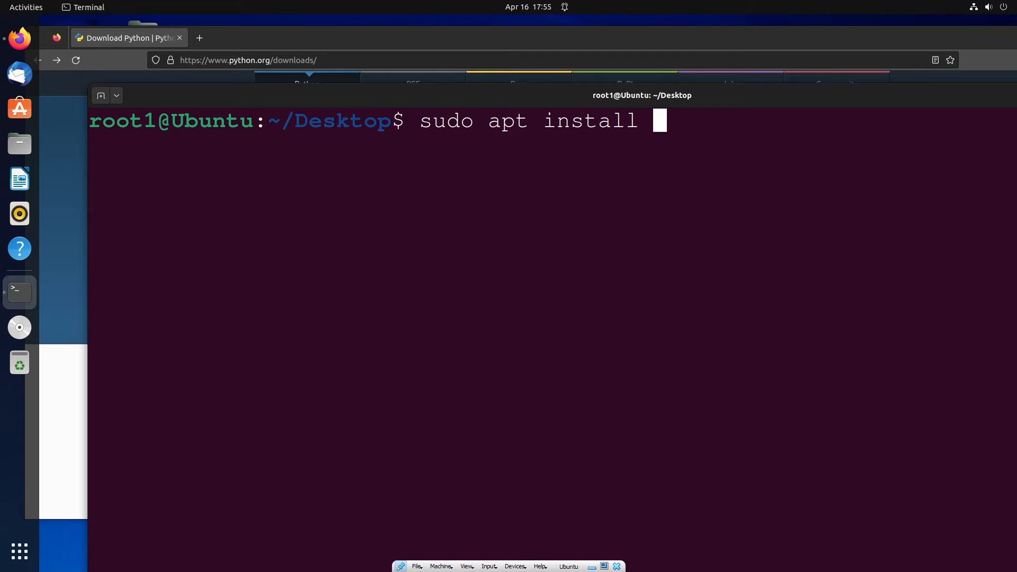
pyautogui.write('python3')
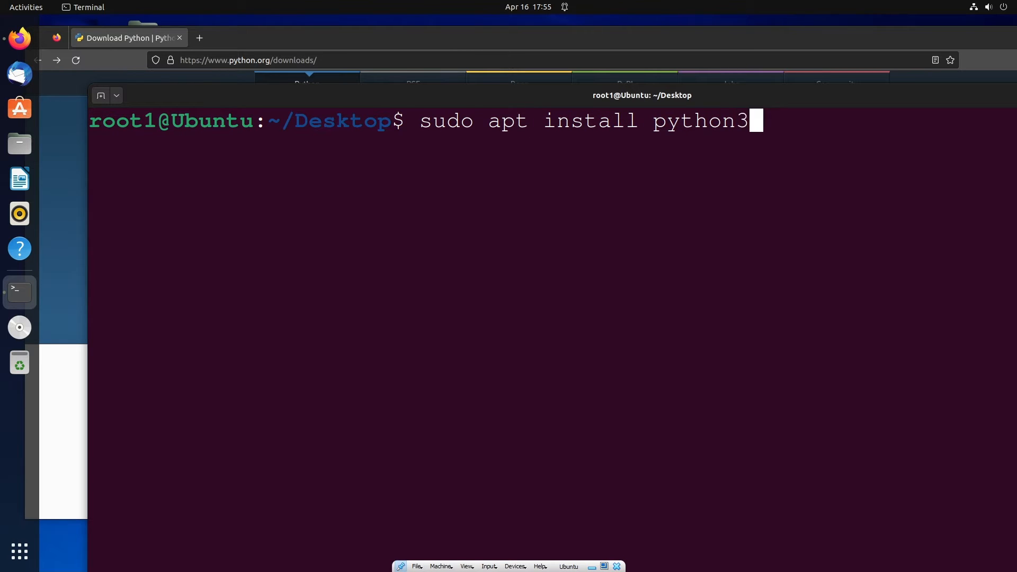
pyautogui.press('Return')
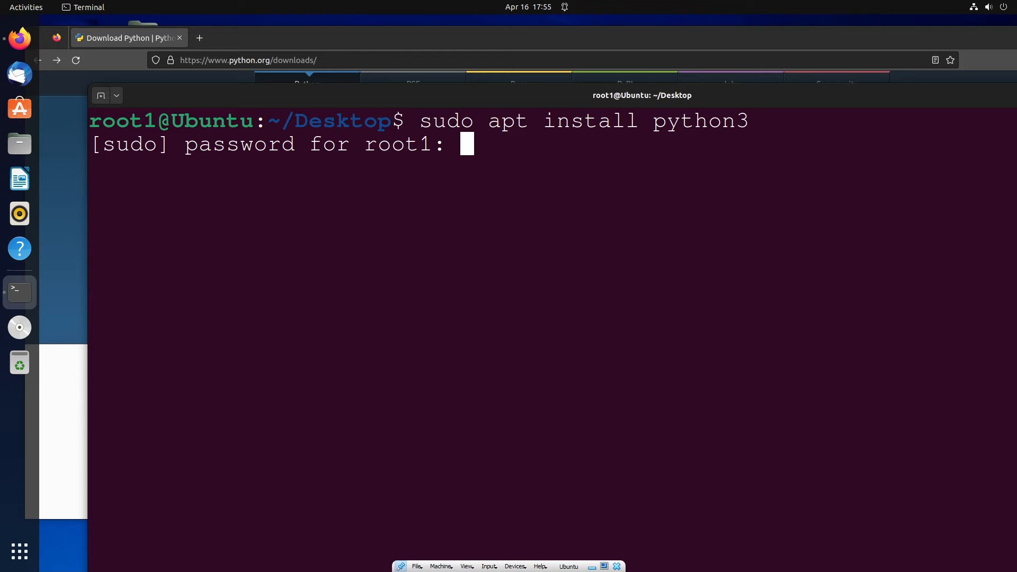
pyautogui.press('Return')
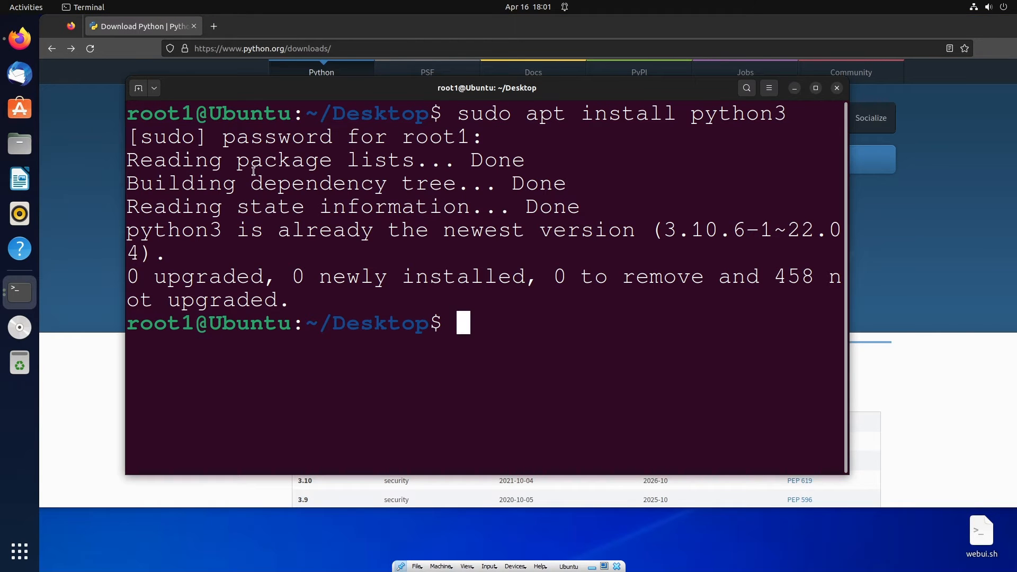
pyautogui.moveTo(515, 331)
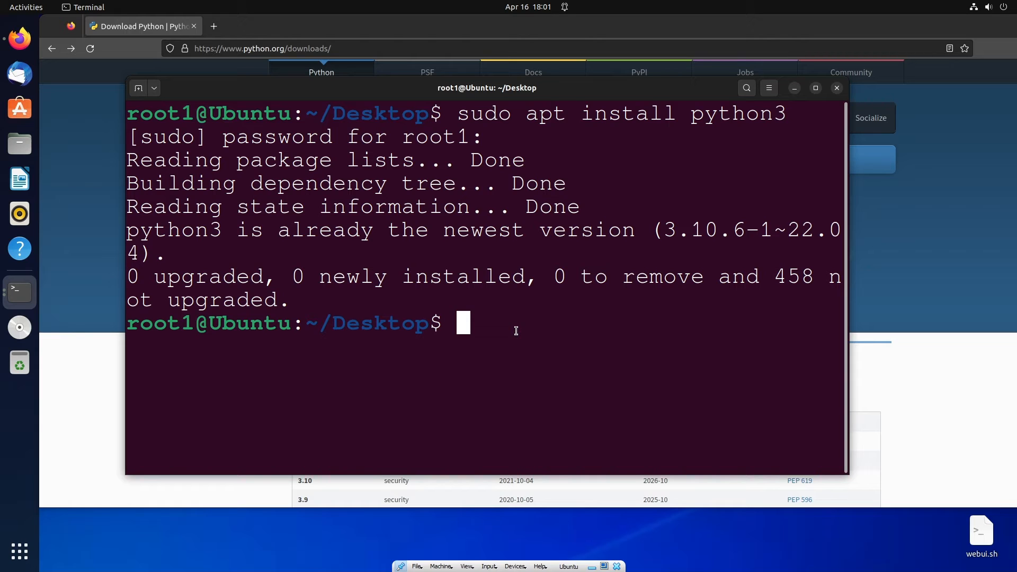
# Step: Run sudo apt install python3-pip and confirm with y to set up pip and python3-dev
pyautogui.write('sudo apt install python3')
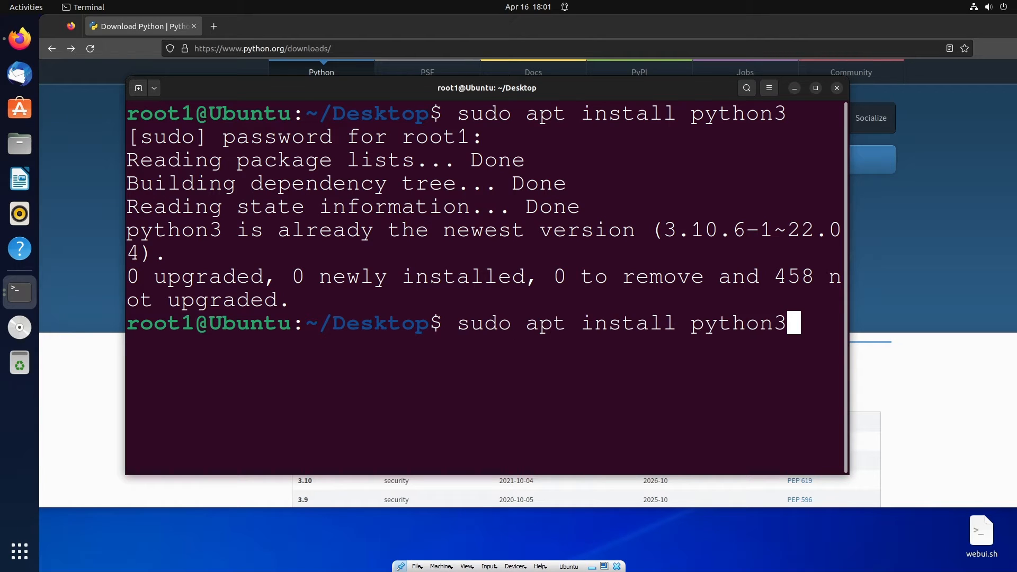
pyautogui.write('-')
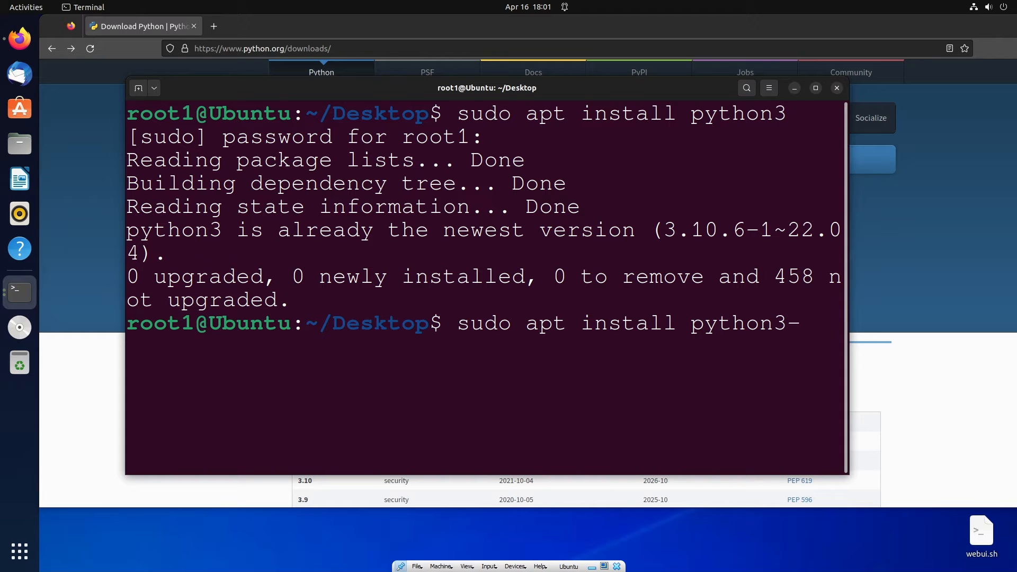
pyautogui.press('Return')
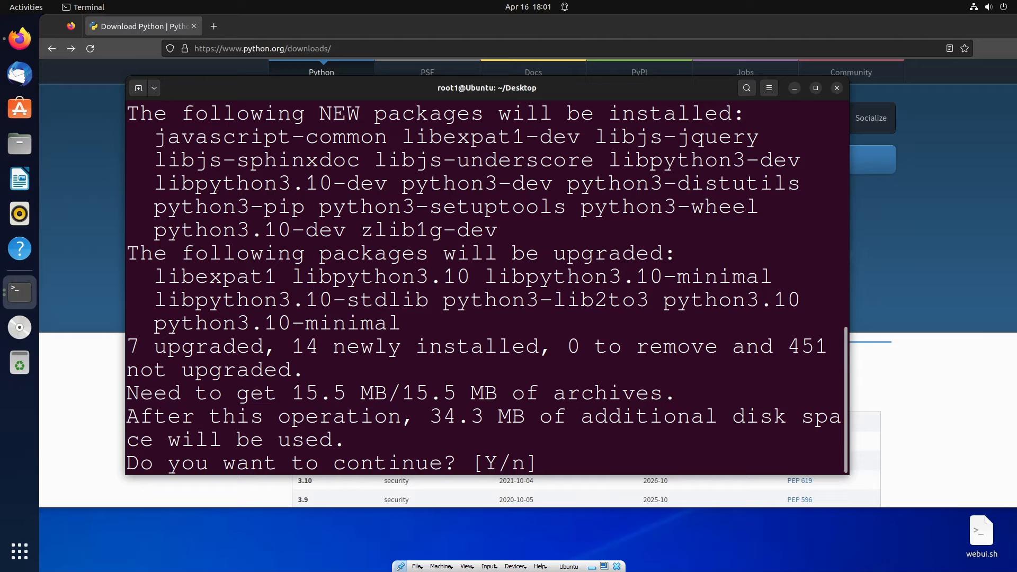
pyautogui.write('y')
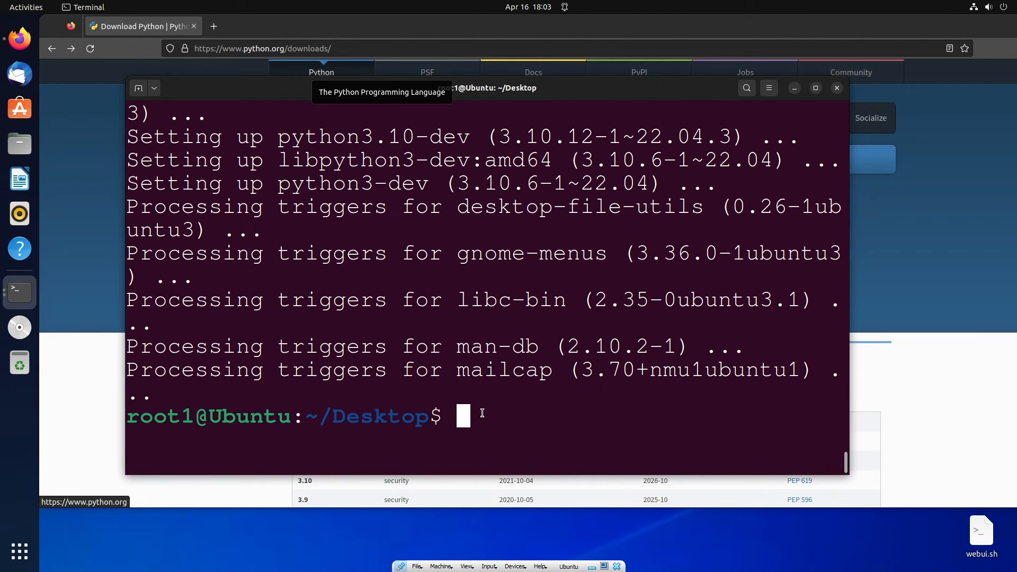
# Step: Run pip3 --version, confirming pip 22.0.2 for Python 3.10 is installed
pyautogui.write('pi')
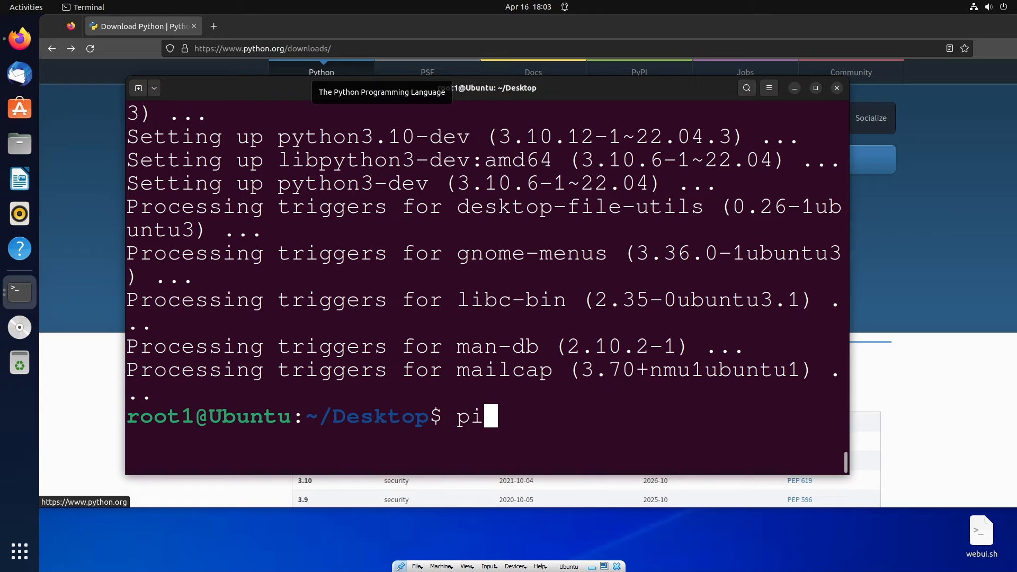
pyautogui.write('p3 --version')
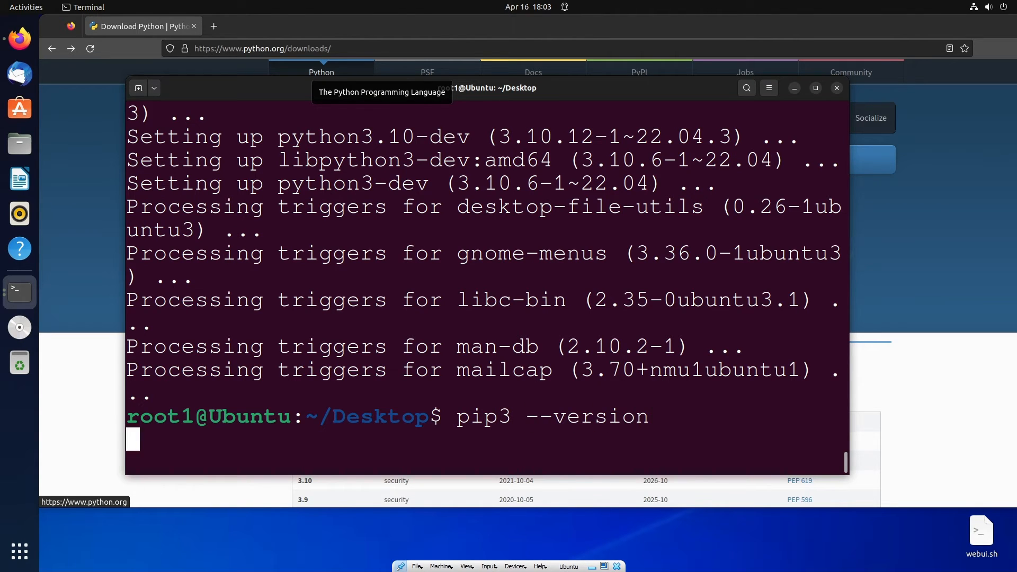
pyautogui.press('Return')
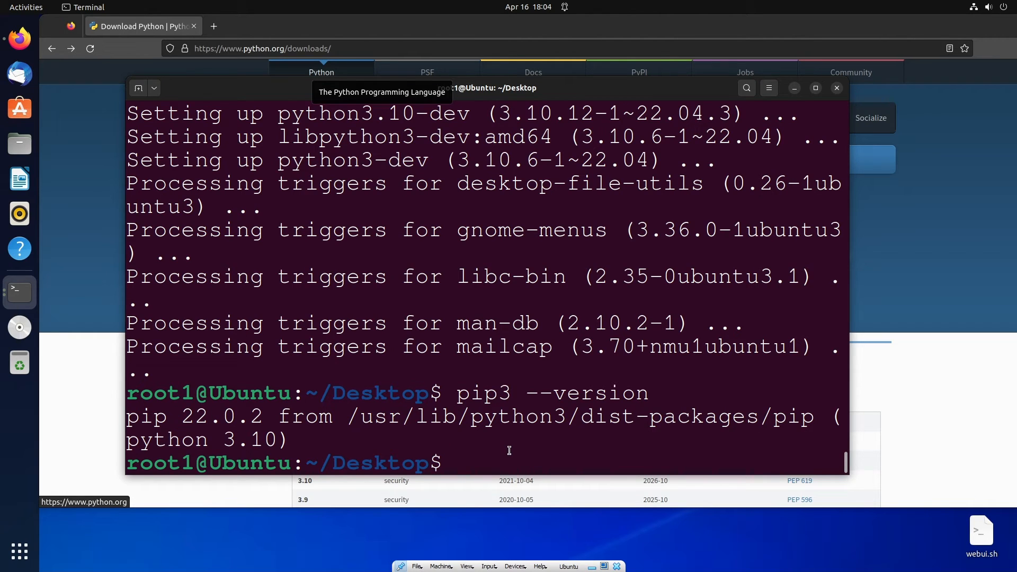
# Step: Start the interactive Python 3.10.12 shell with the python3 command
pyautogui.write('python')
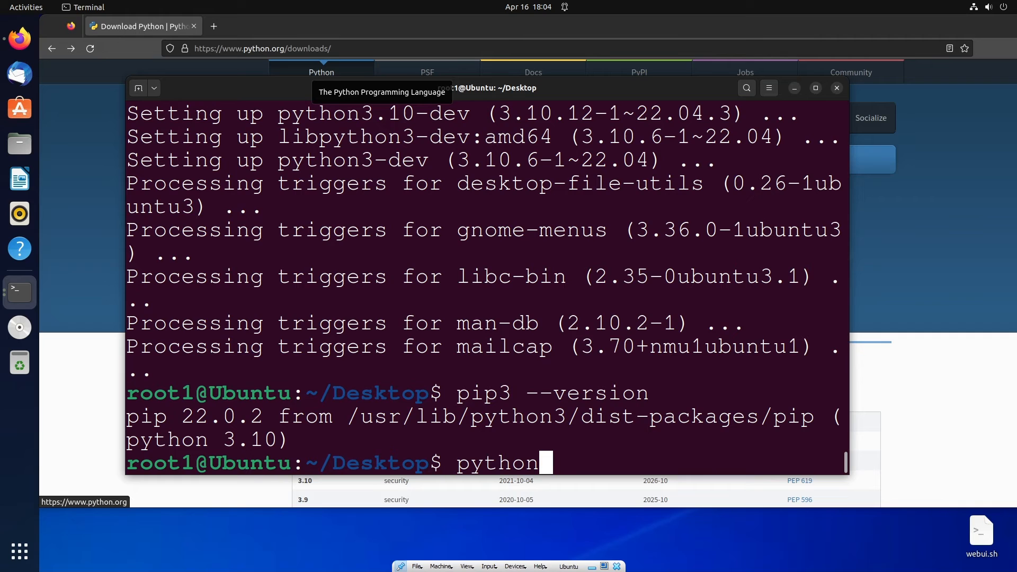
pyautogui.write('3')
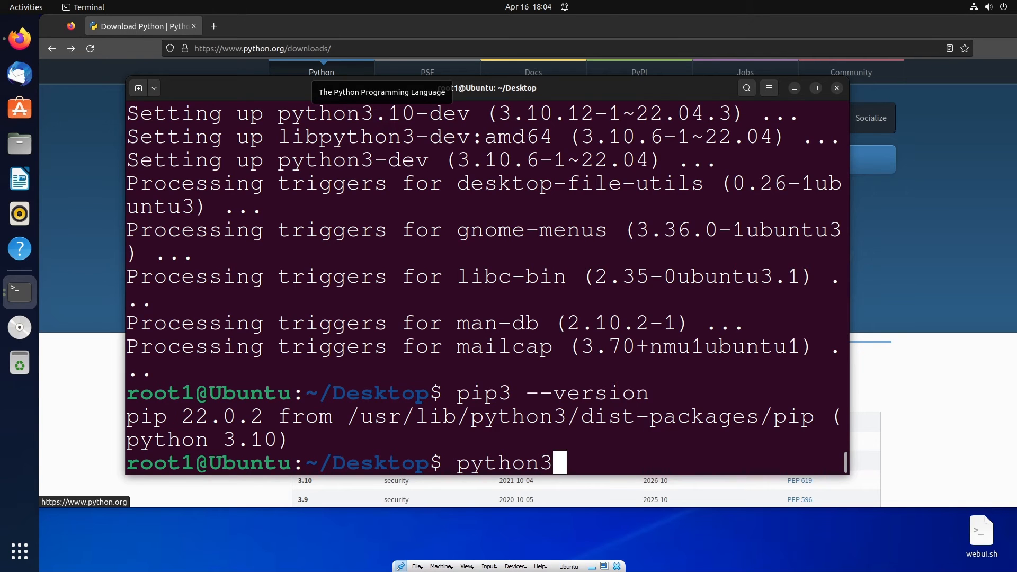
pyautogui.press('Return')
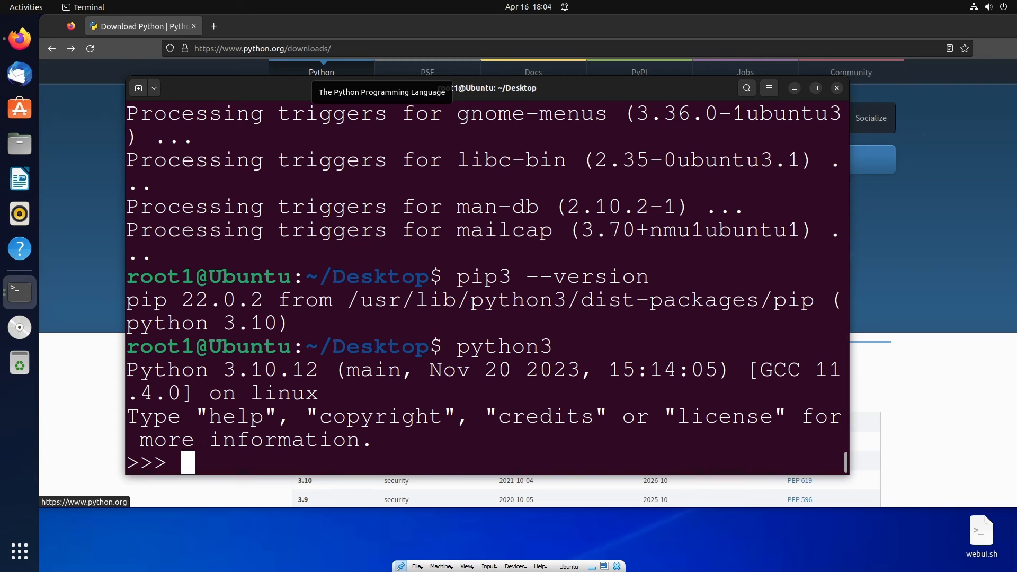
# Step: Run print("hello") in the shell so it outputs hello
pyautogui.write('print')
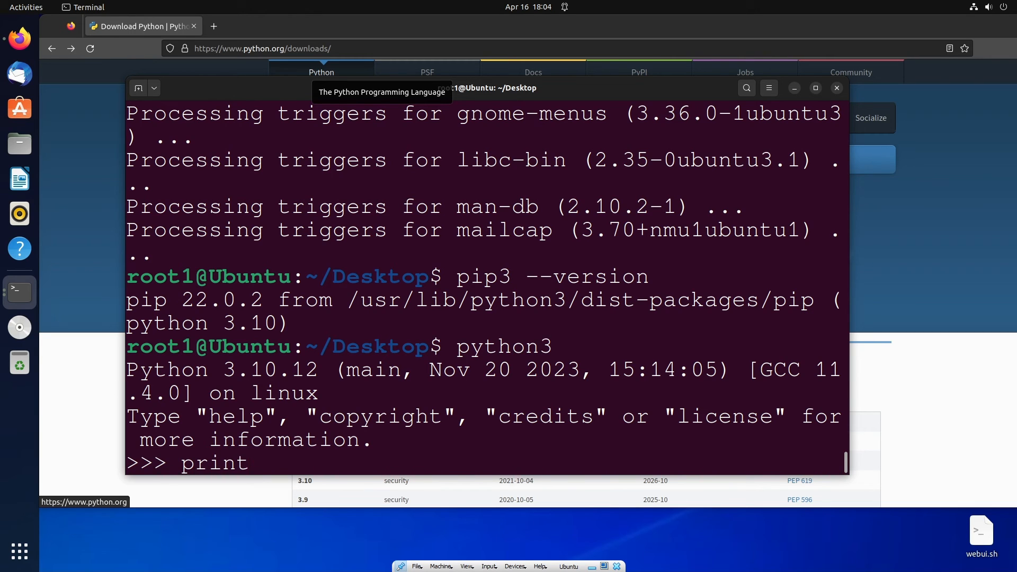
pyautogui.write('("hello')
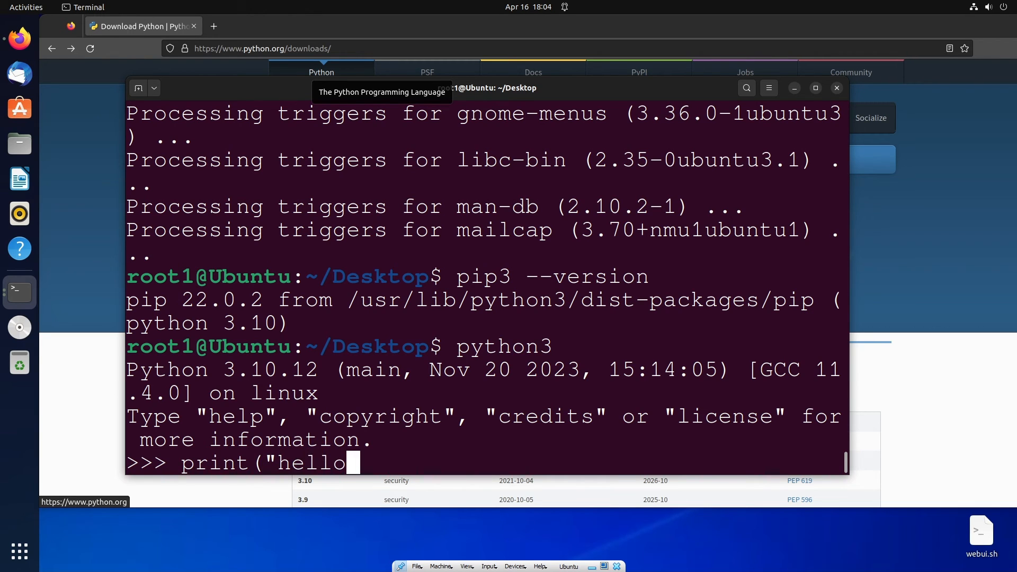
pyautogui.press('Return')
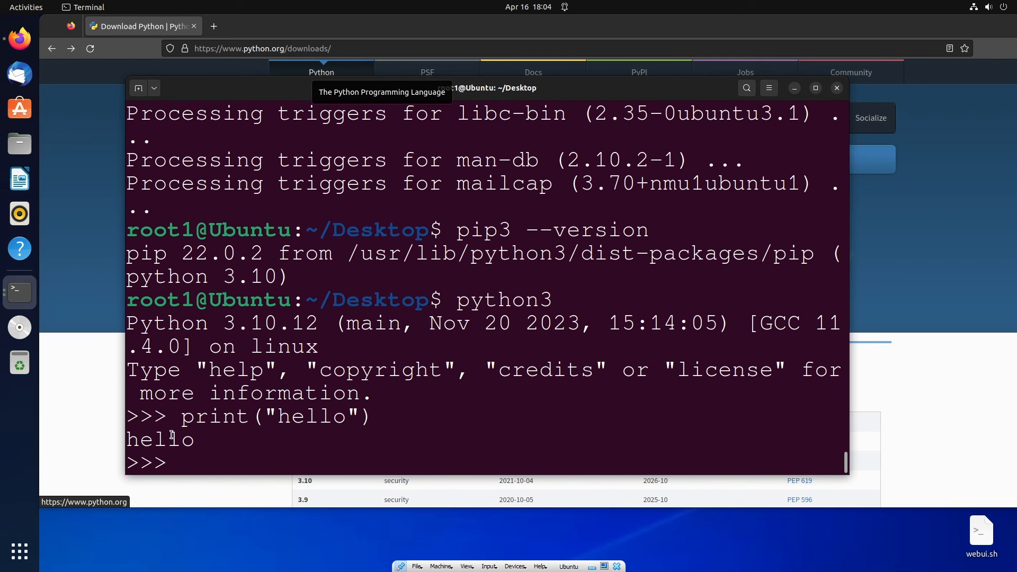